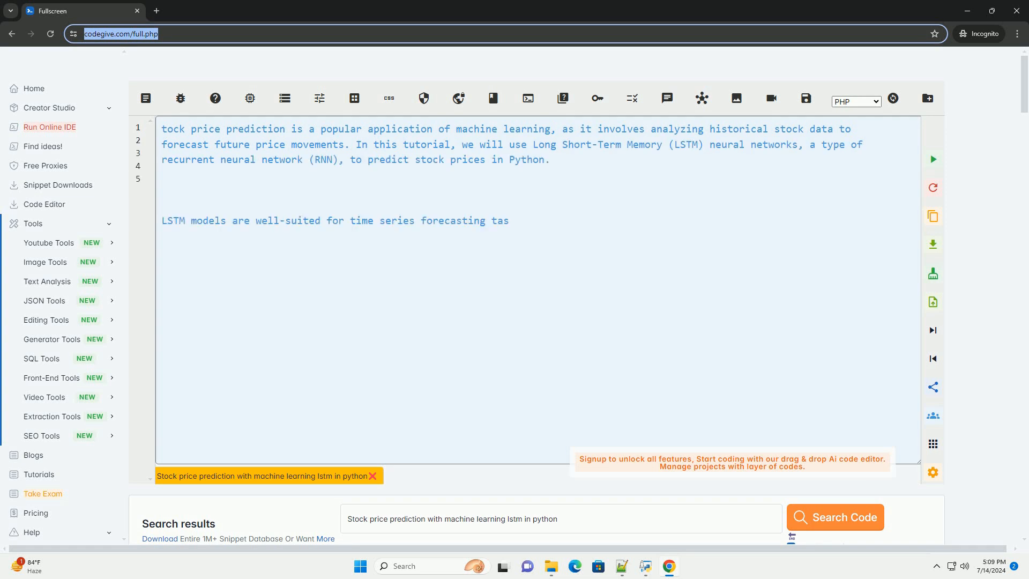
pyautogui.write('ks like stock price prediction because they can capture long-term dependencies in sequential data.')
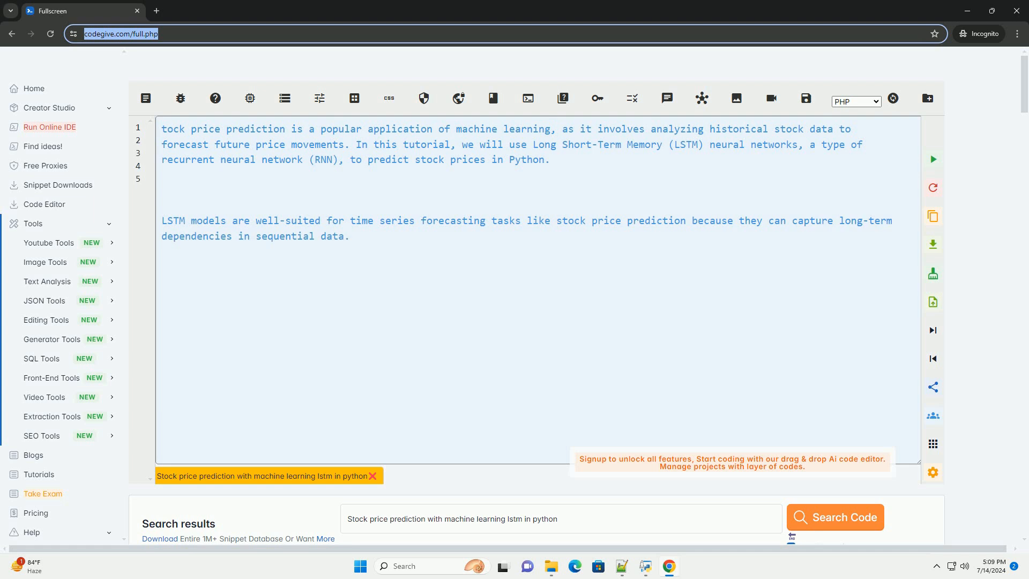
pyautogui.write('We will use historical stock price data to train an LSTM model and then use it to make predictions for futu')
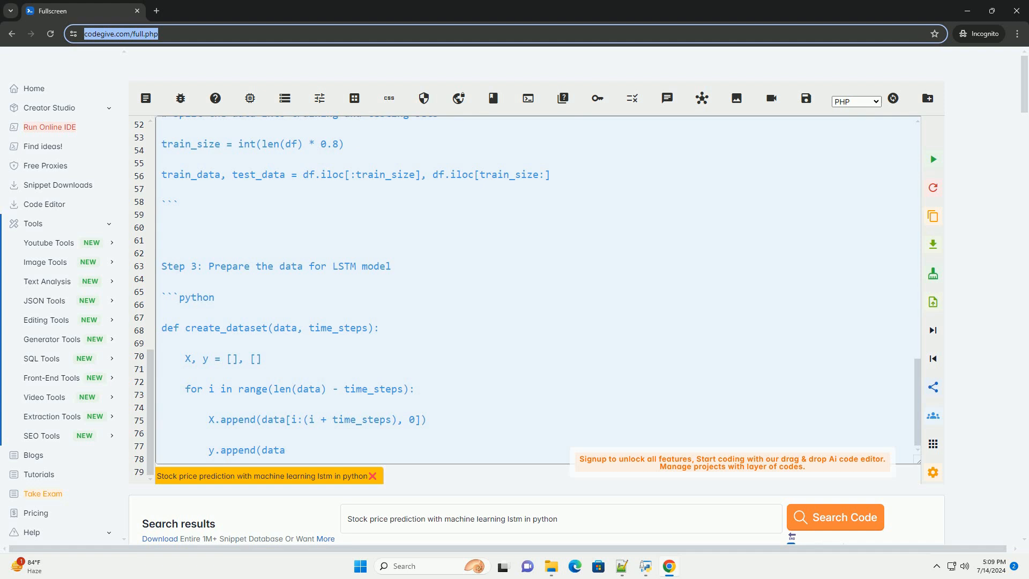
pyautogui.scroll(-3)
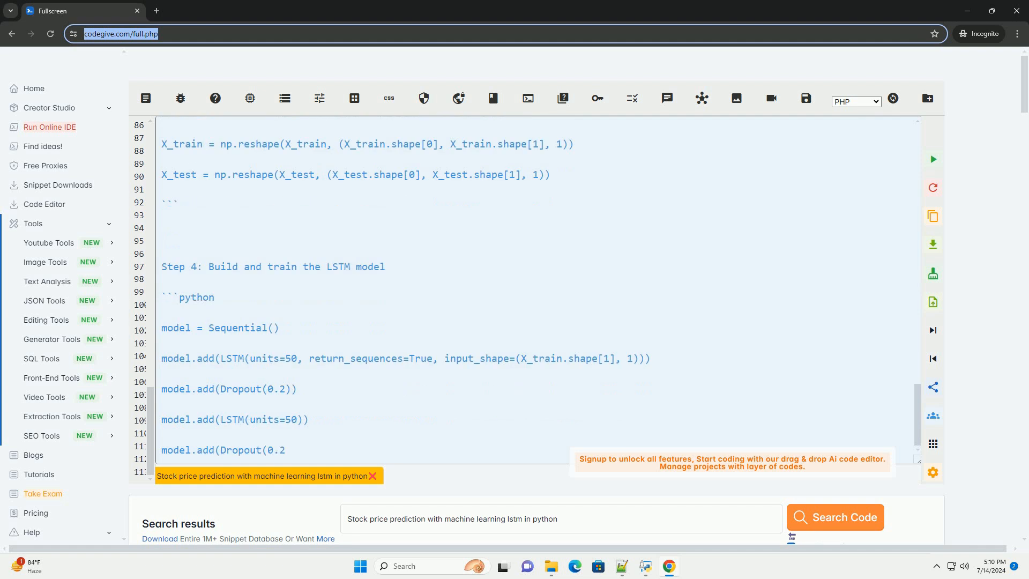
pyautogui.scroll(-3)
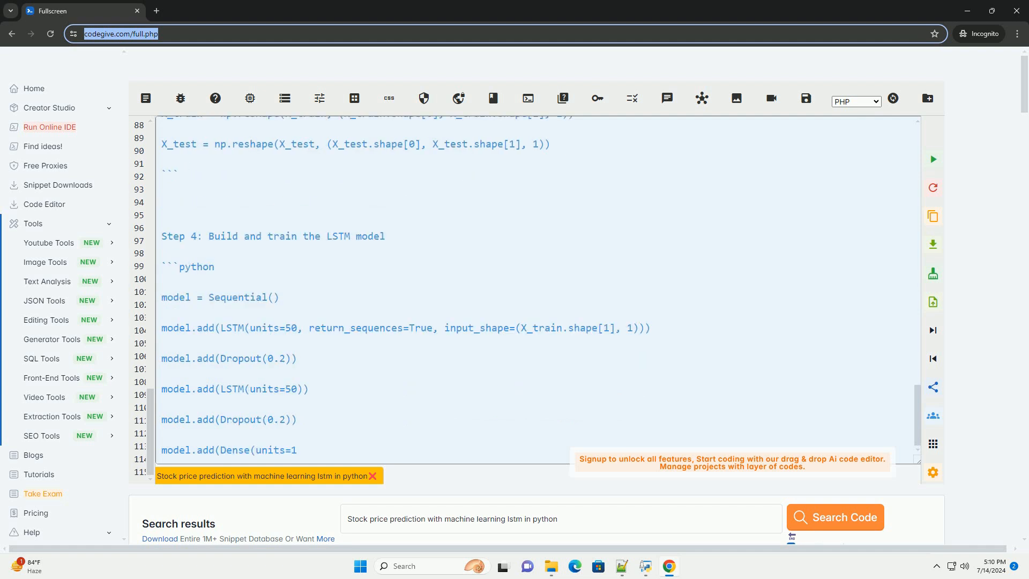
pyautogui.scroll(-3)
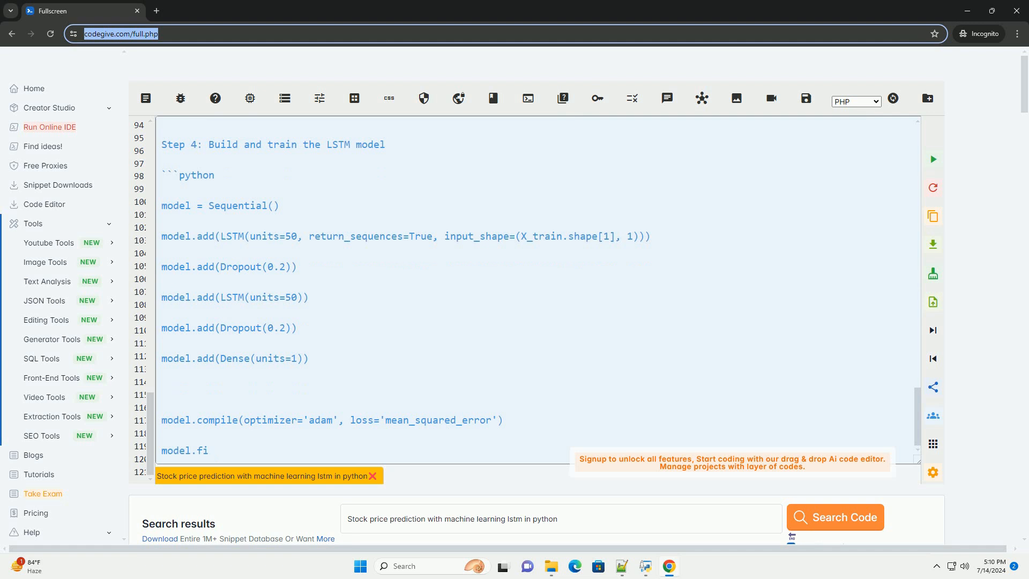
pyautogui.write('t(X_train, y_train, epoc')
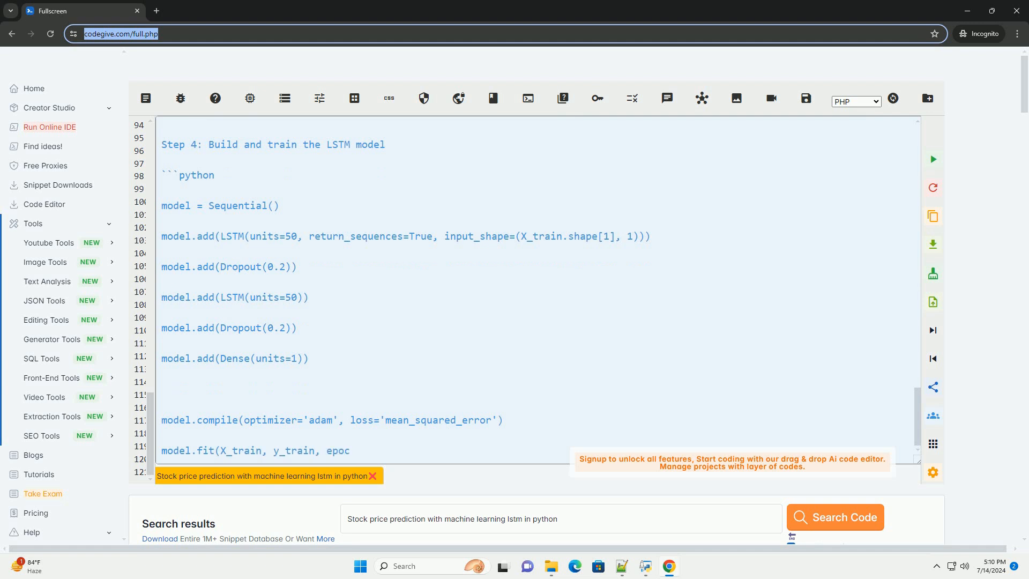